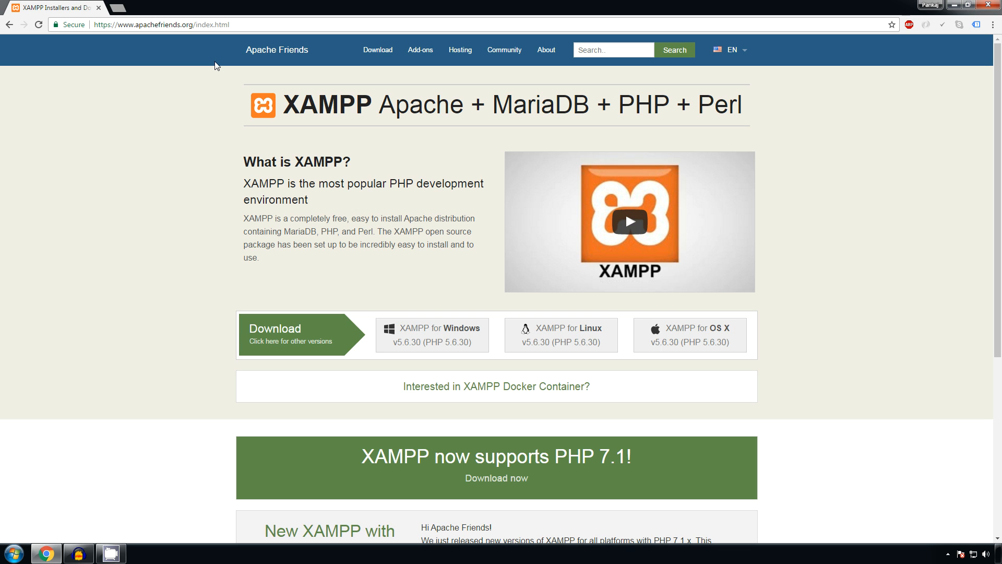
{"action": "mouse_move", "coordinate": [351, 166]}
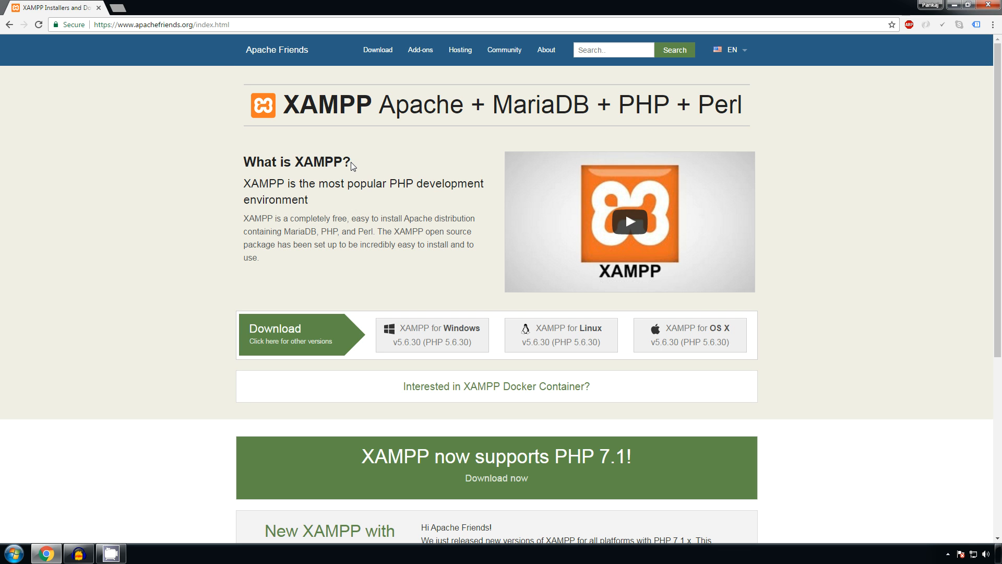
{"action": "mouse_move", "coordinate": [438, 276]}
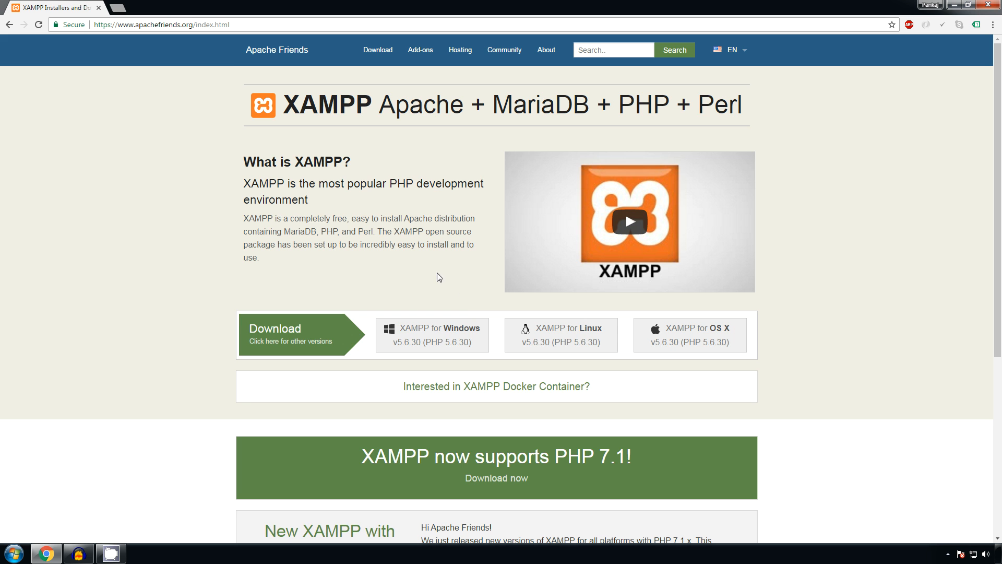
Step: Download the XAMPP for Windows installer from apachefriends.org
{"action": "left_click", "coordinate": [432, 334]}
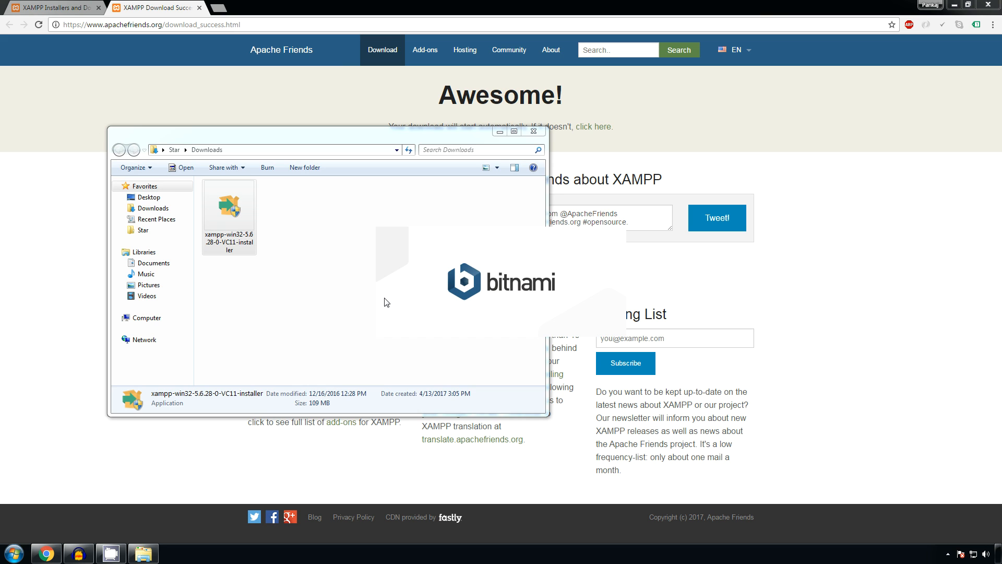
Step: Run the downloaded installer, keep all components and the C:\xampp folder, and begin installing
{"action": "double_click", "coordinate": [228, 203]}
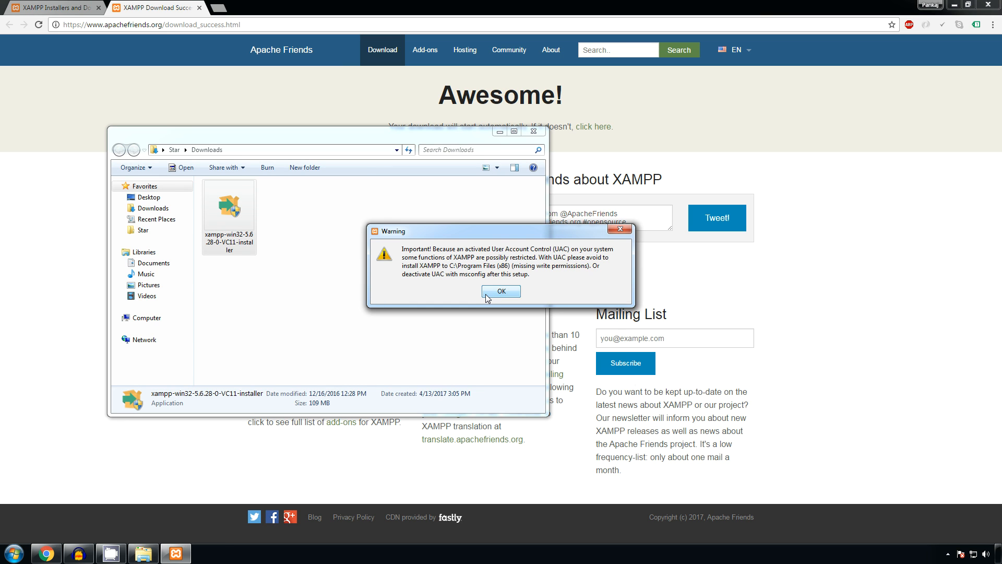
{"action": "left_click", "coordinate": [501, 292]}
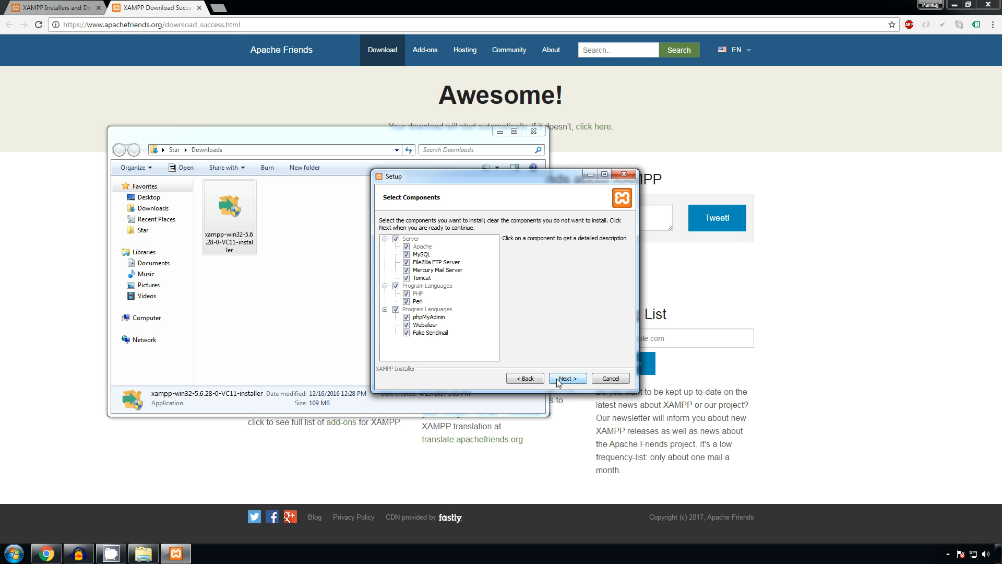
{"action": "left_click", "coordinate": [566, 378]}
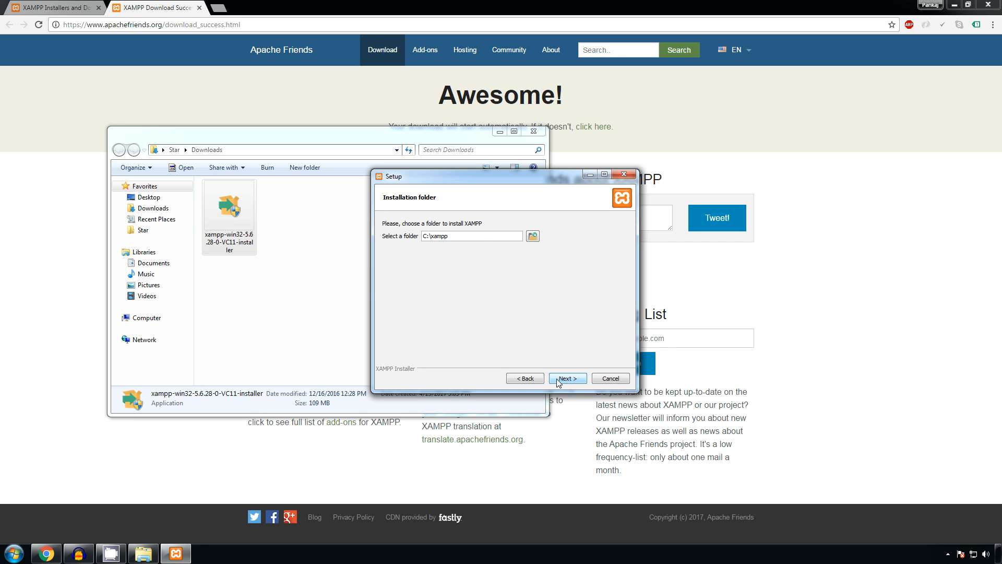
{"action": "left_click", "coordinate": [566, 378]}
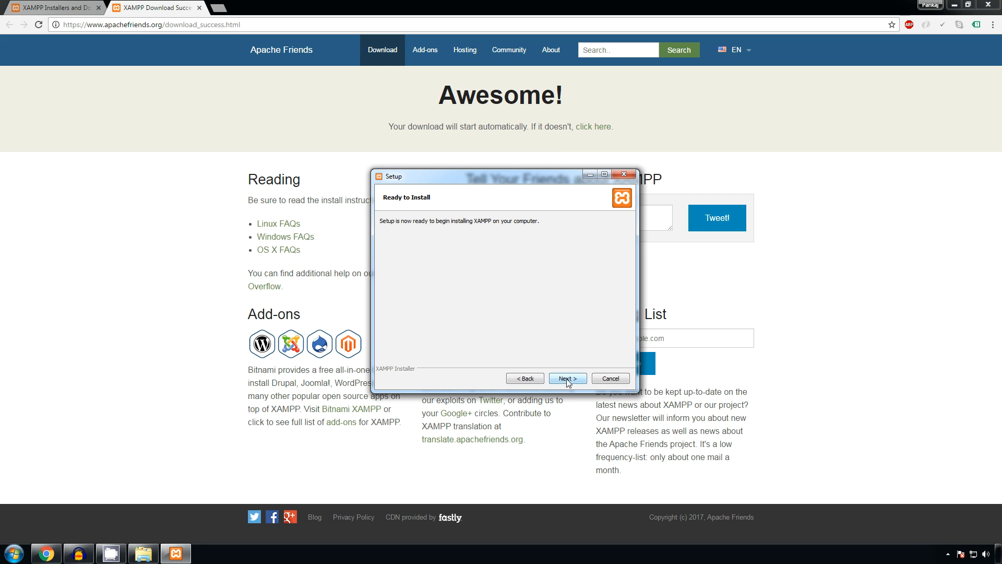
{"action": "left_click", "coordinate": [566, 378]}
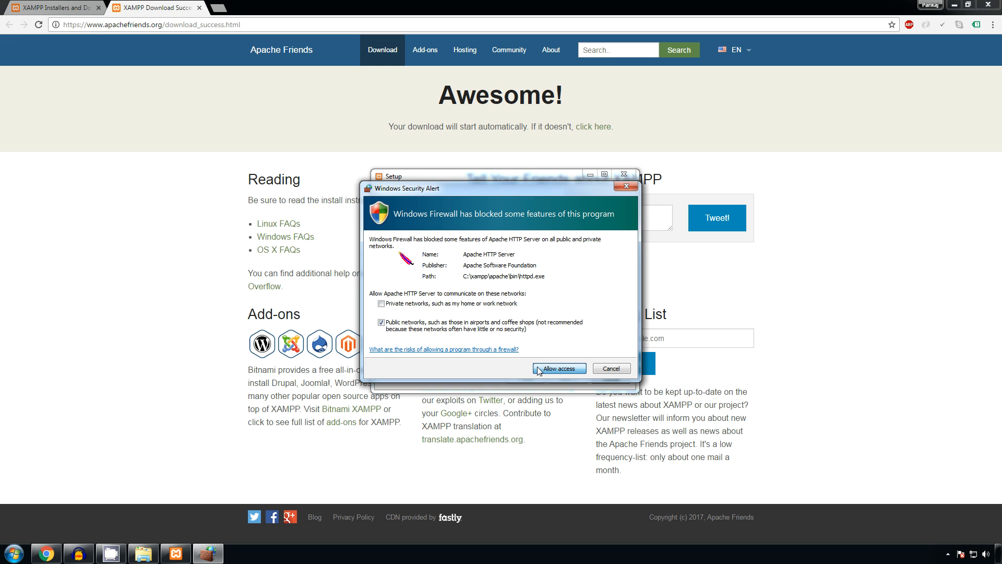
Step: Allow Apache HTTP Server through the firewall and finish setup, launching the Control Panel
{"action": "left_click", "coordinate": [557, 368]}
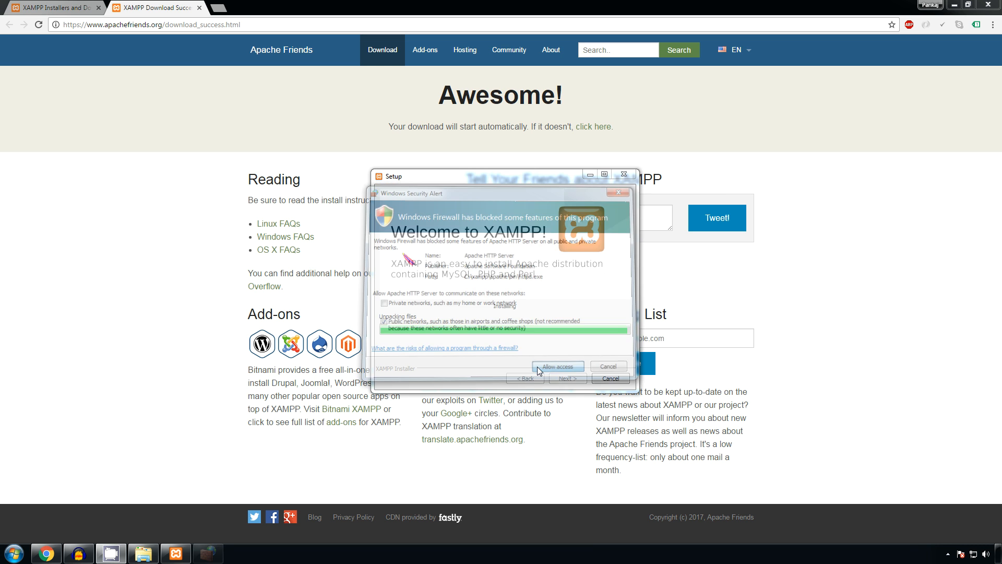
{"action": "left_click", "coordinate": [556, 365]}
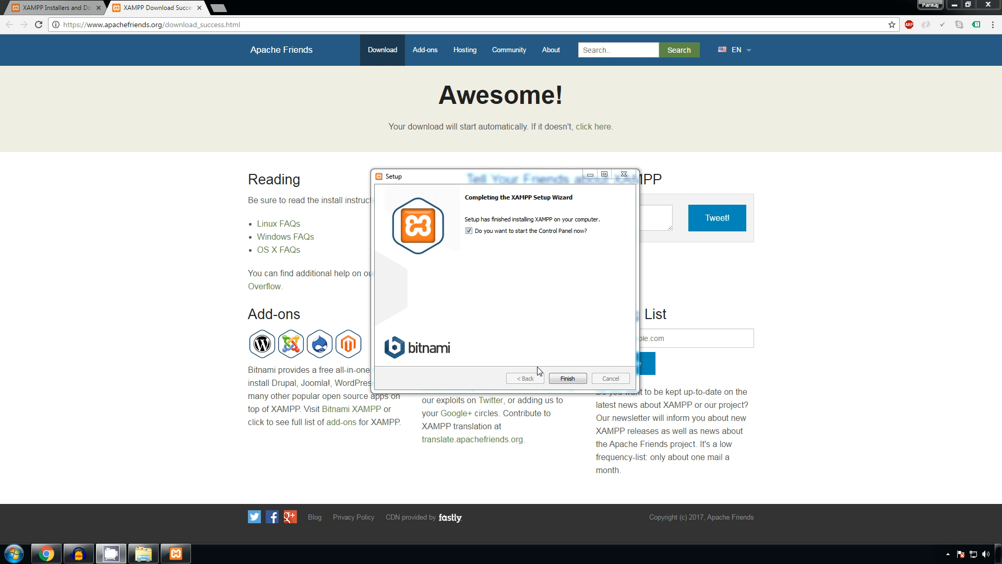
{"action": "mouse_move", "coordinate": [545, 371]}
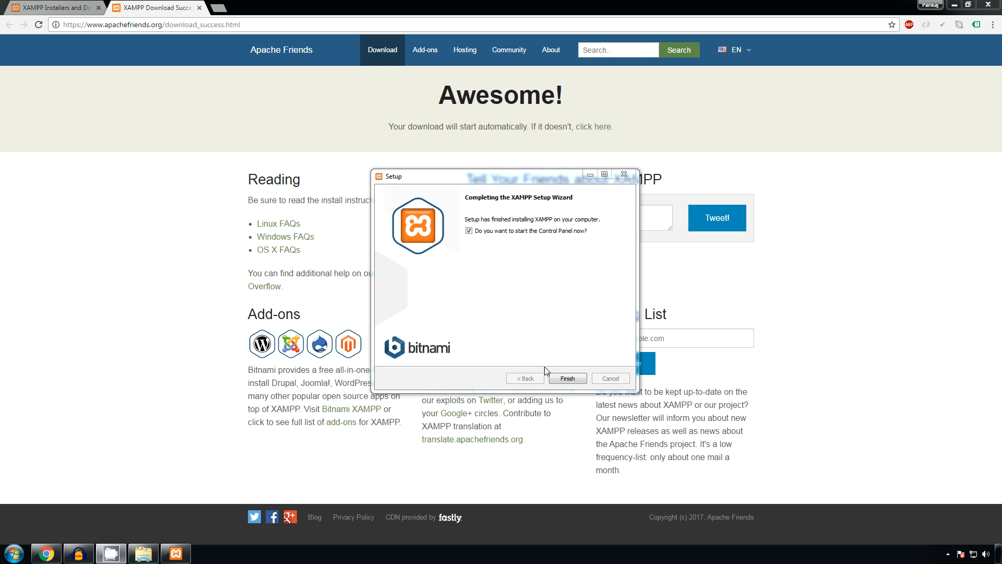
{"action": "left_click", "coordinate": [566, 378]}
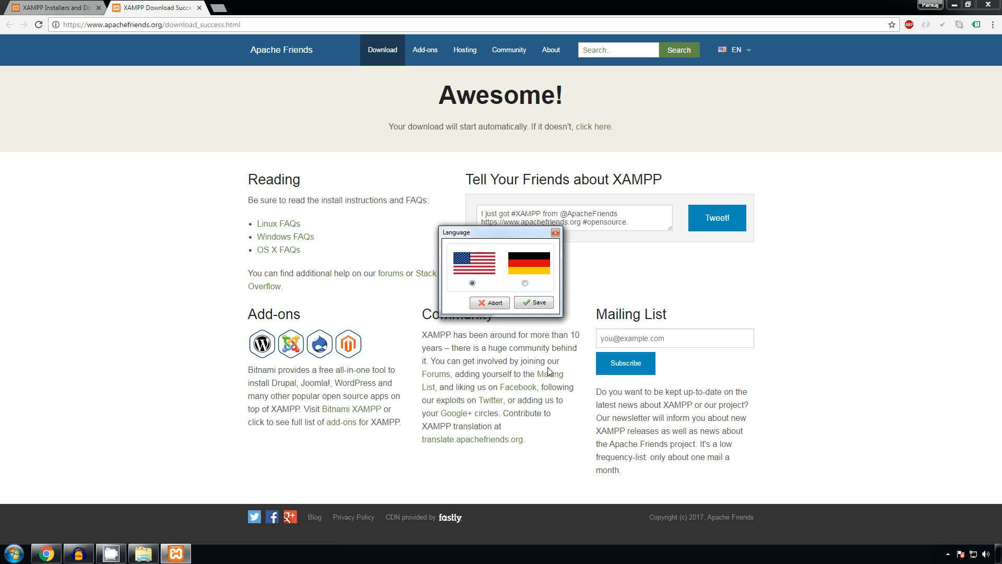
{"action": "mouse_move", "coordinate": [534, 303]}
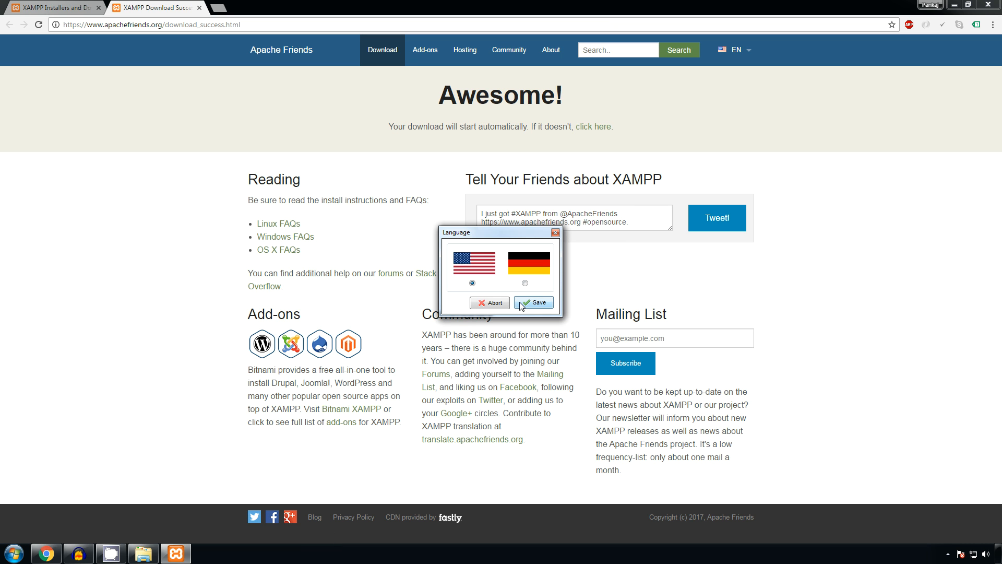
Step: Save English as the XAMPP Control Panel language
{"action": "left_click", "coordinate": [534, 303]}
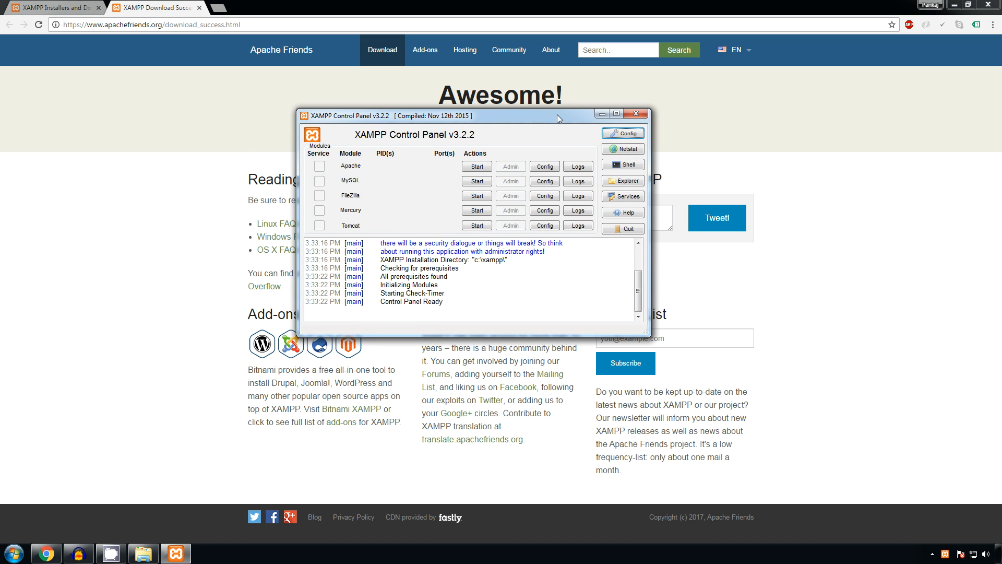
{"action": "mouse_move", "coordinate": [568, 261]}
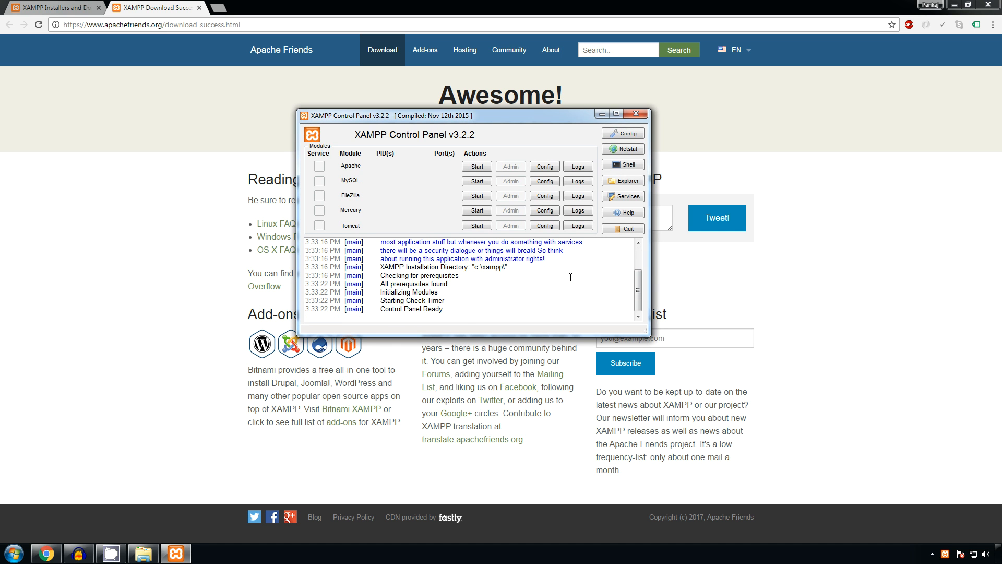
Step: Start the Apache and MySQL modules and allow mysqld through the firewall
{"action": "left_click", "coordinate": [476, 166]}
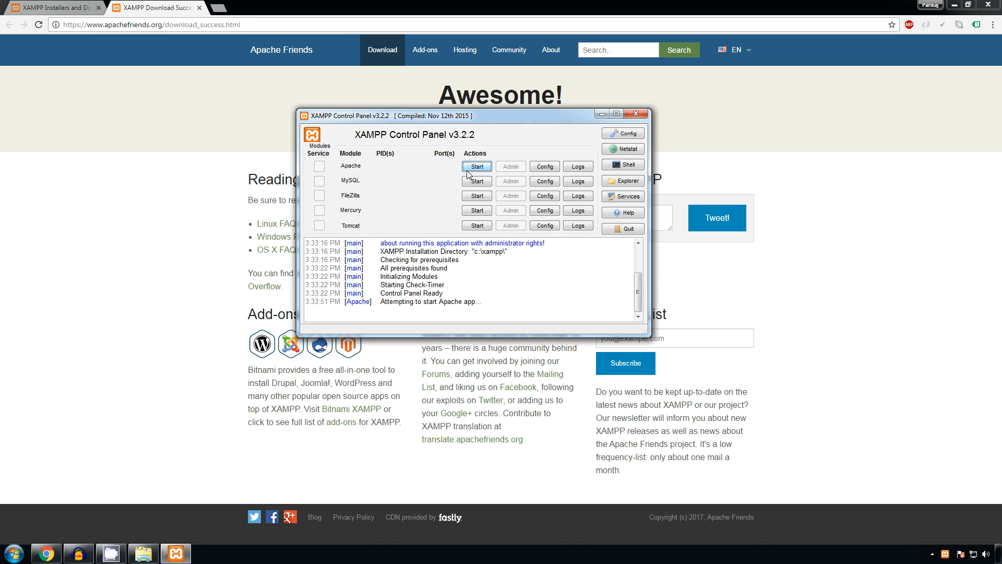
{"action": "left_click", "coordinate": [476, 166]}
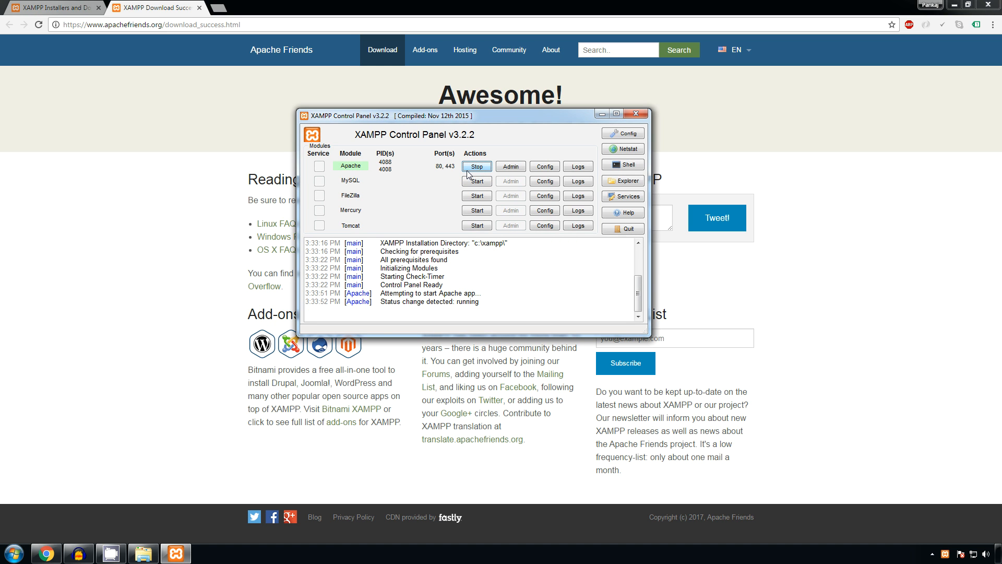
{"action": "mouse_move", "coordinate": [434, 177]}
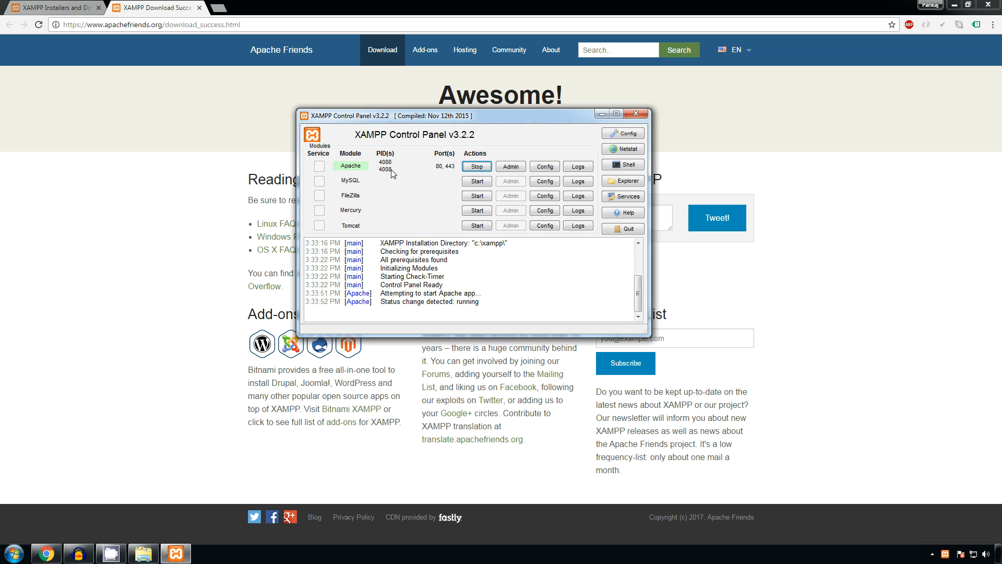
{"action": "mouse_move", "coordinate": [440, 172]}
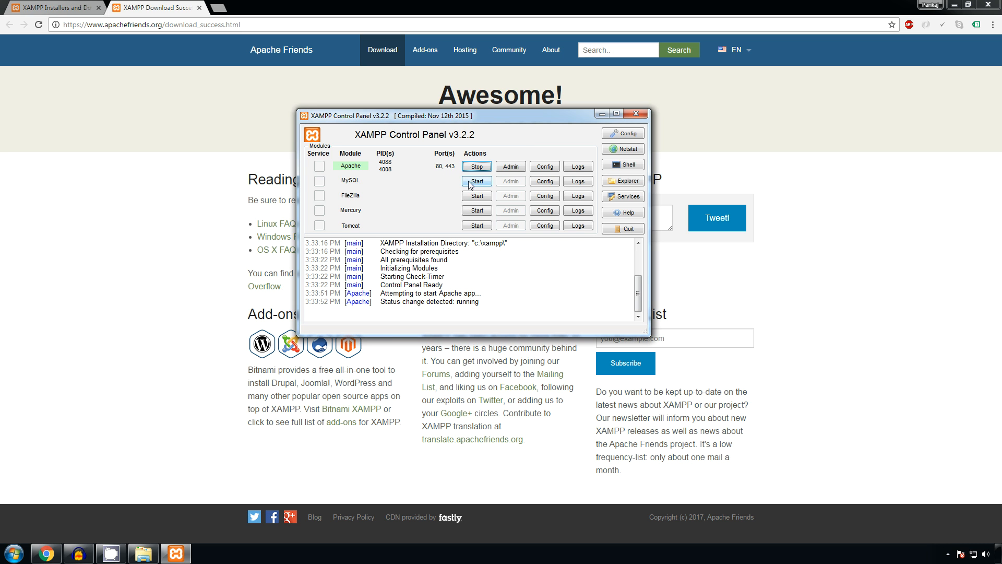
{"action": "left_click", "coordinate": [476, 180]}
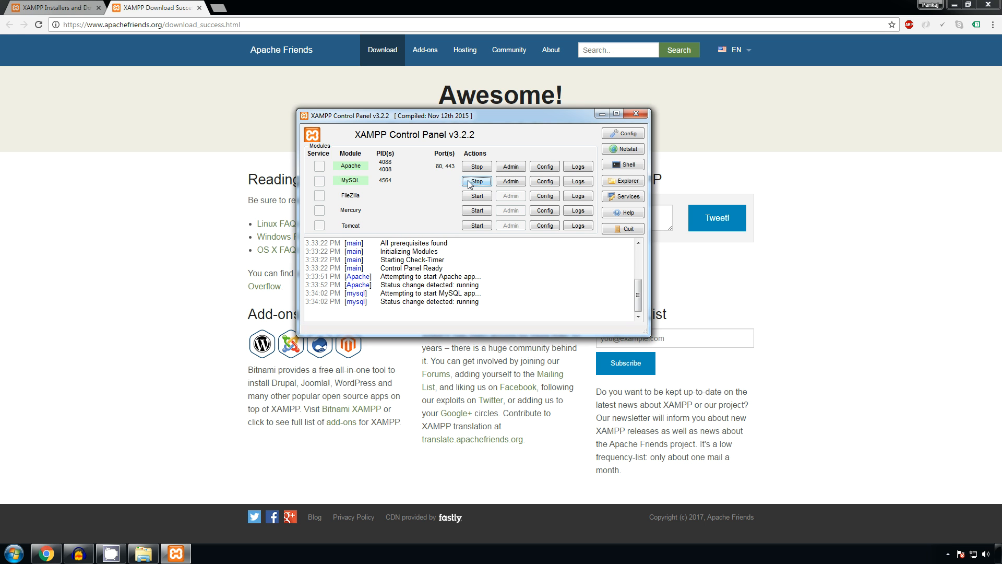
{"action": "left_click", "coordinate": [476, 181]}
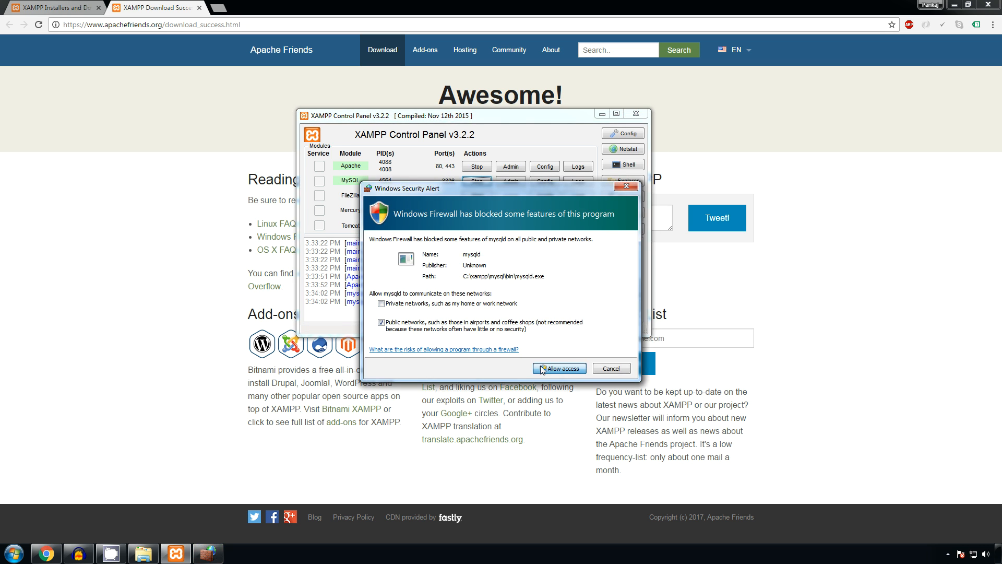
{"action": "left_click", "coordinate": [557, 369]}
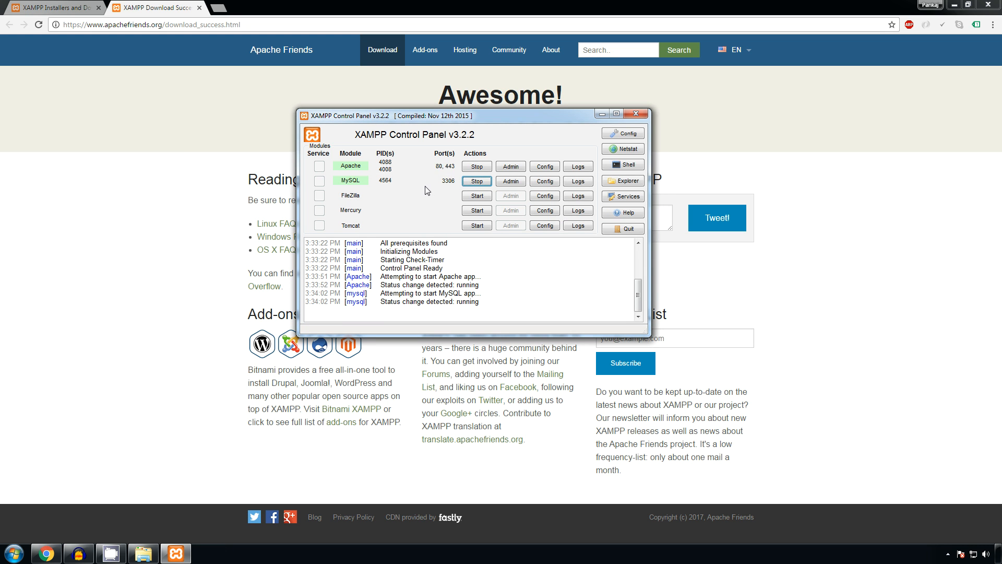
{"action": "mouse_move", "coordinate": [413, 186]}
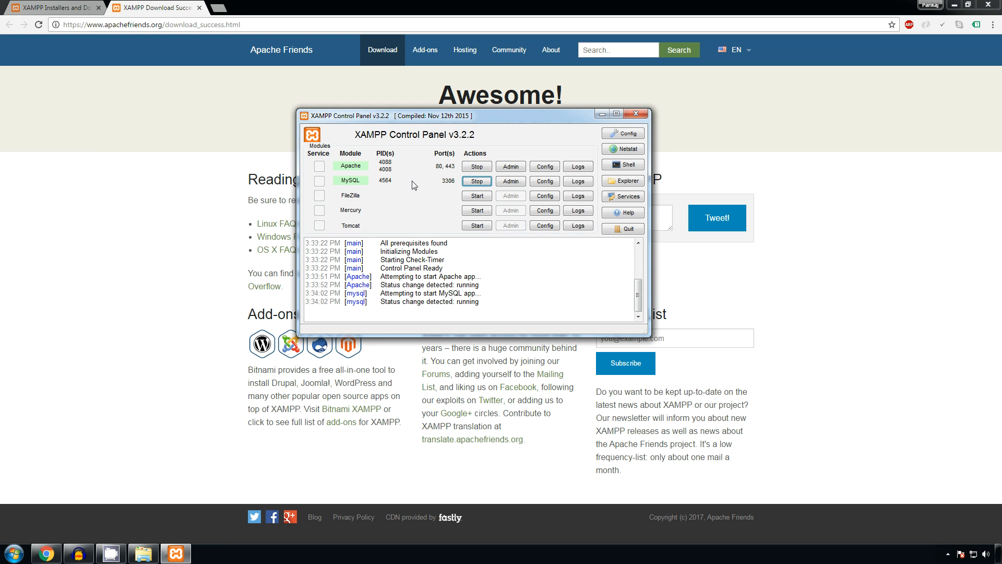
Step: Load the XAMPP dashboard at localhost and go to phpMyAdmin
{"action": "type", "text": "localhost/dashboard/"}
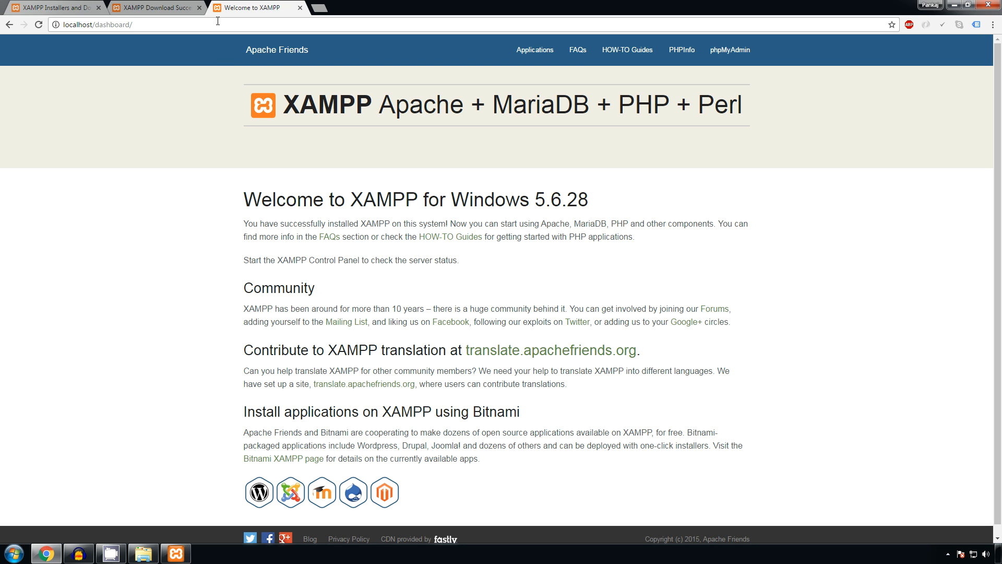
{"action": "left_click", "coordinate": [728, 50]}
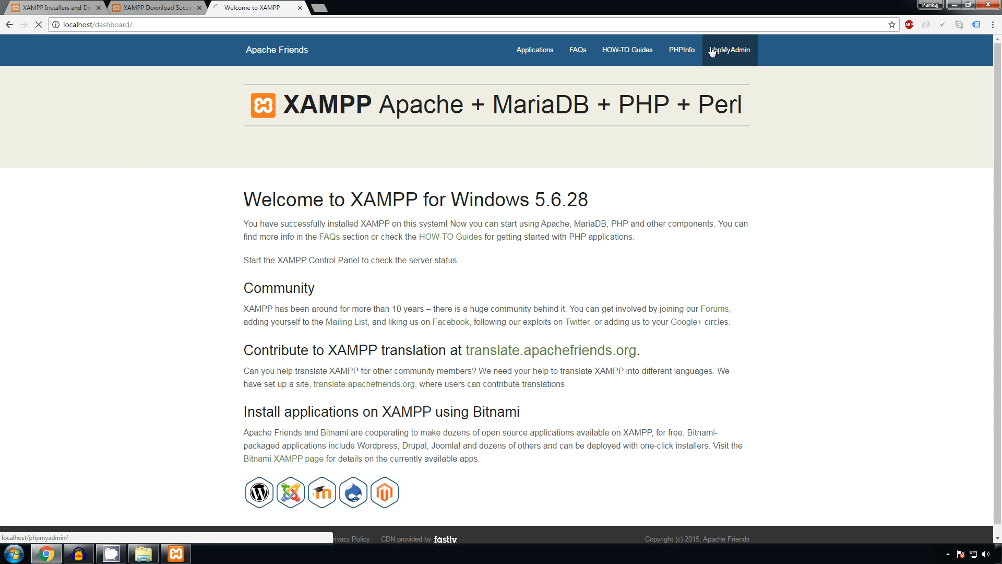
{"action": "left_click", "coordinate": [729, 51]}
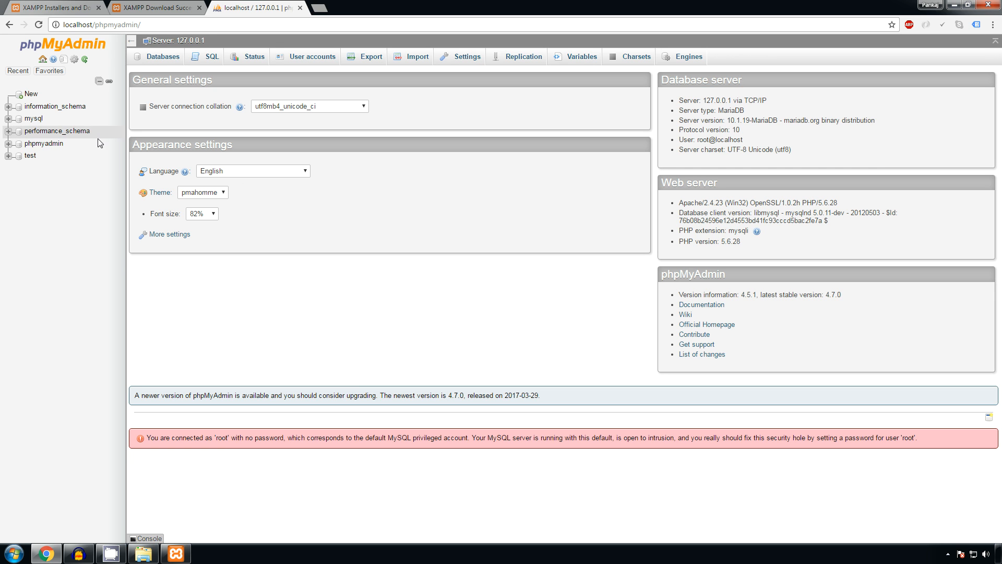
Step: Create a new empty database named TutorialsBee in phpMyAdmin
{"action": "left_click", "coordinate": [30, 94]}
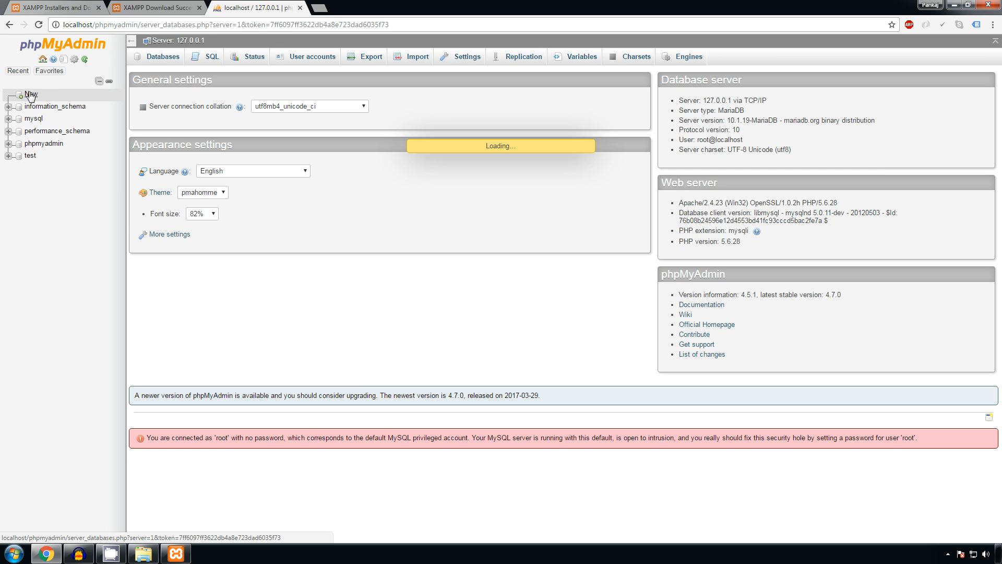
{"action": "left_click", "coordinate": [162, 57]}
{"action": "type", "text": "TutorialsBee"}
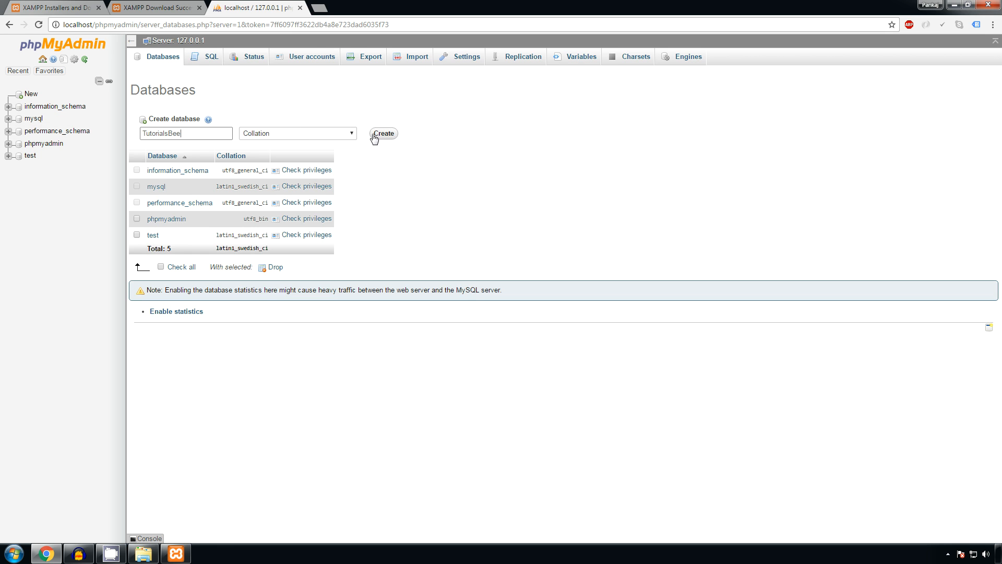
{"action": "left_click", "coordinate": [383, 133]}
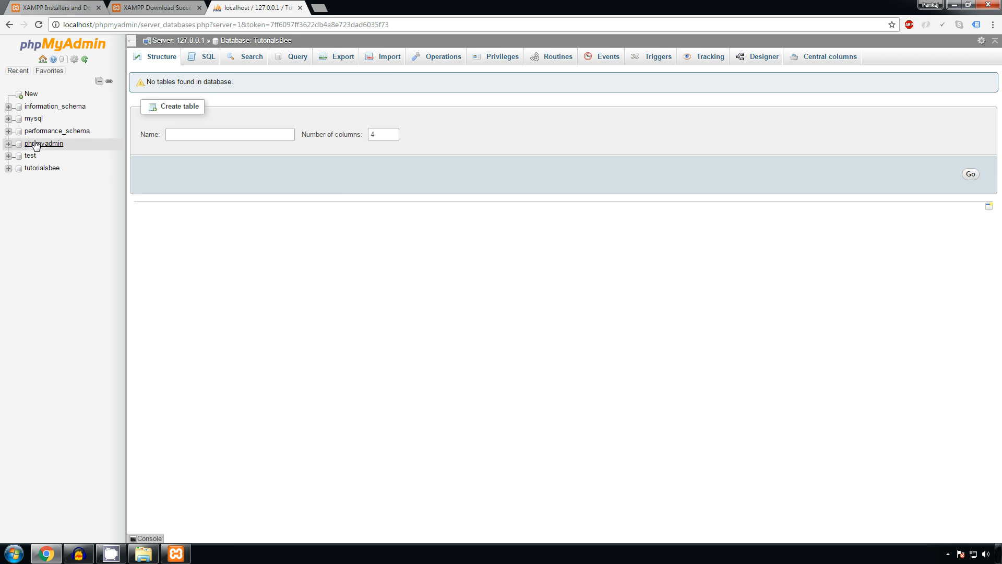
{"action": "left_click", "coordinate": [41, 168]}
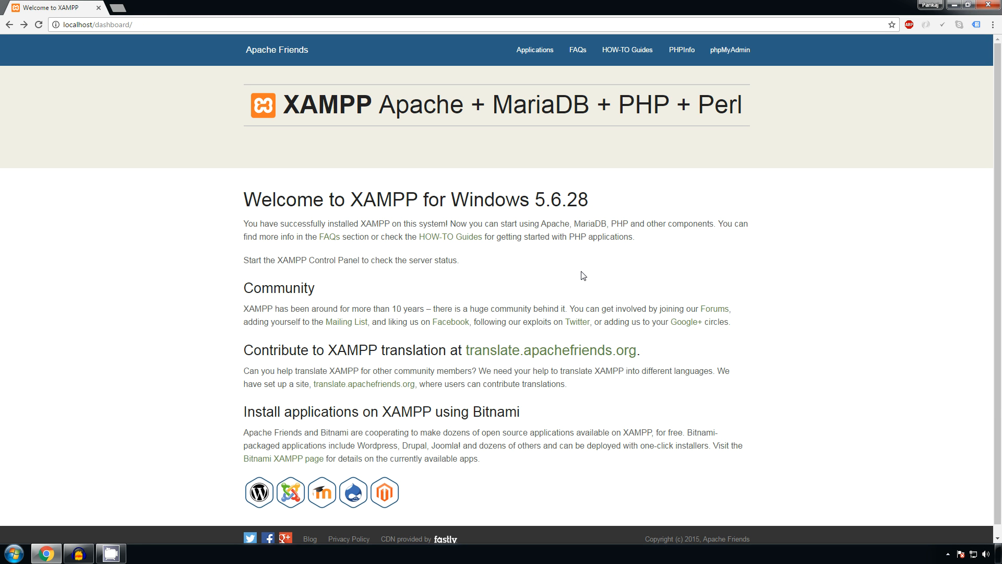
{"action": "mouse_move", "coordinate": [170, 440]}
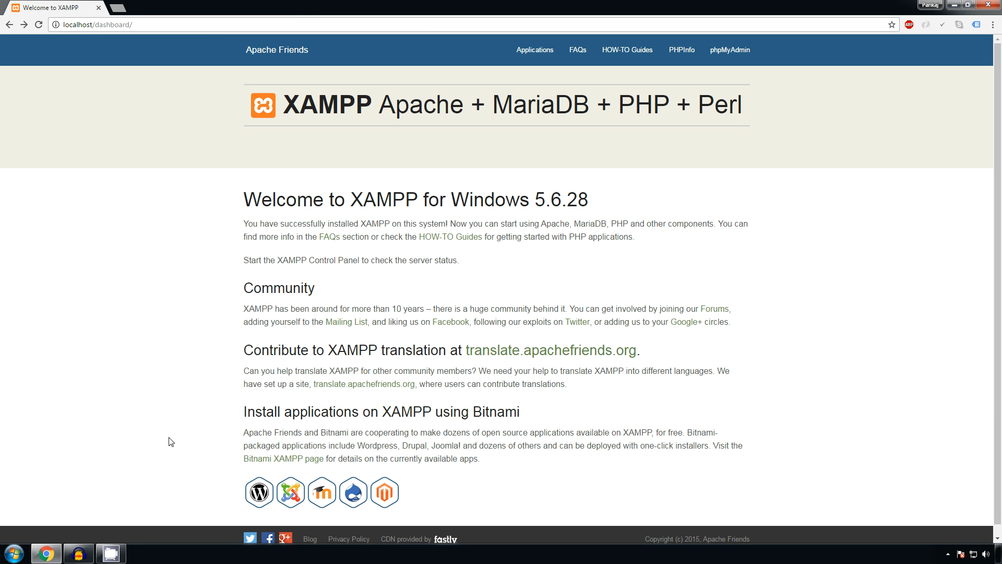
{"action": "mouse_move", "coordinate": [187, 433]}
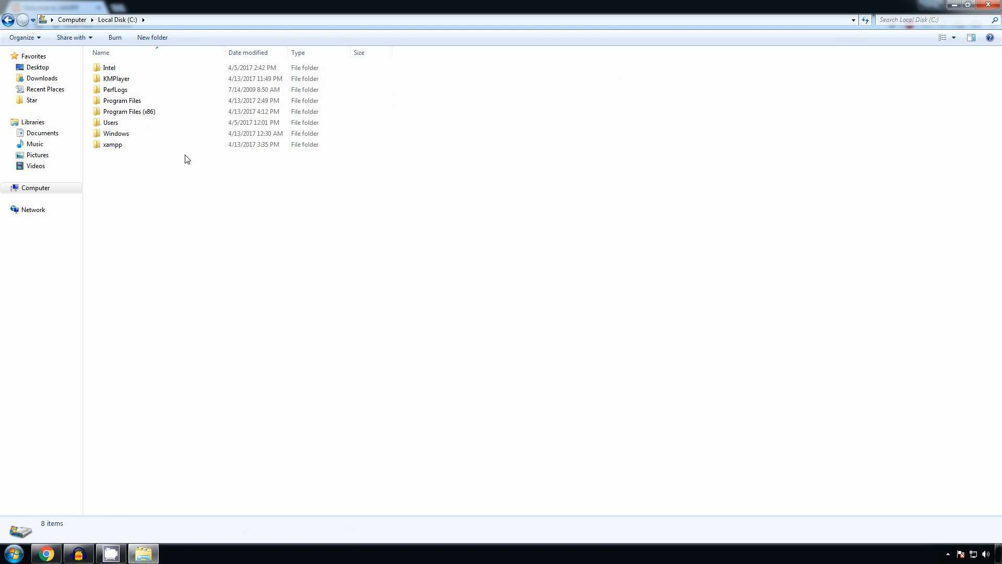
Step: Create a new folder named mysite inside C:\xampp\htdocs and go into it
{"action": "double_click", "coordinate": [112, 144]}
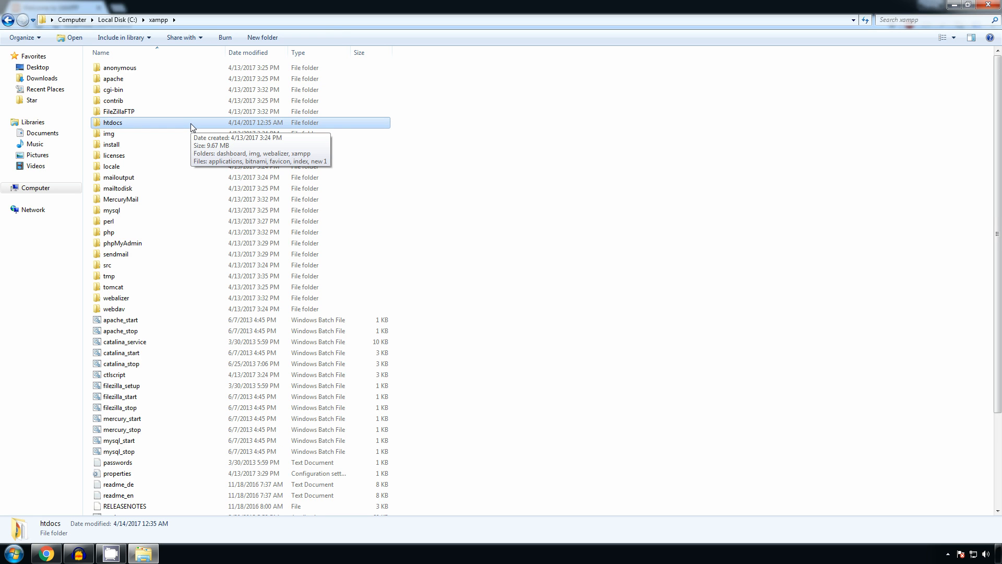
{"action": "double_click", "coordinate": [113, 122]}
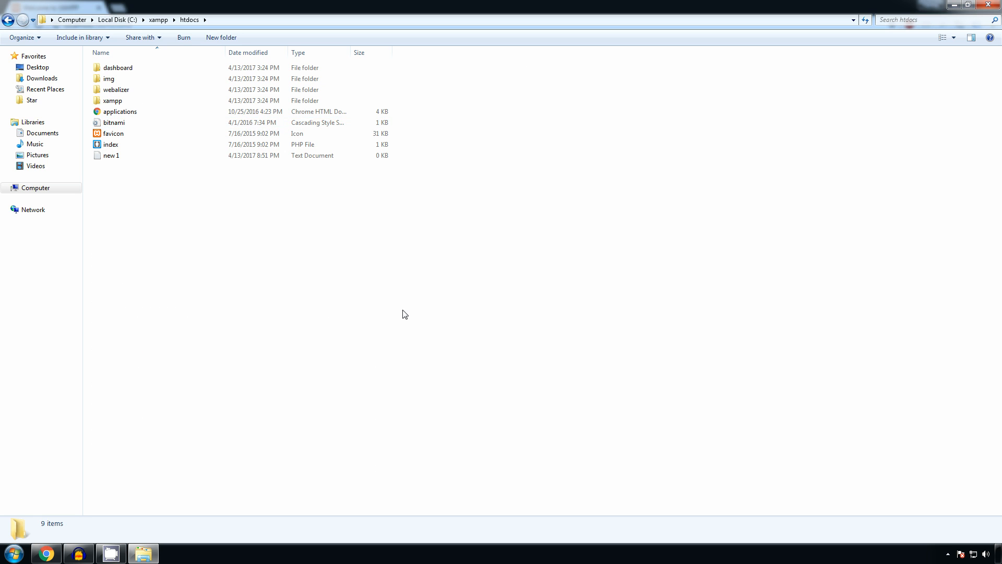
{"action": "right_click", "coordinate": [403, 314]}
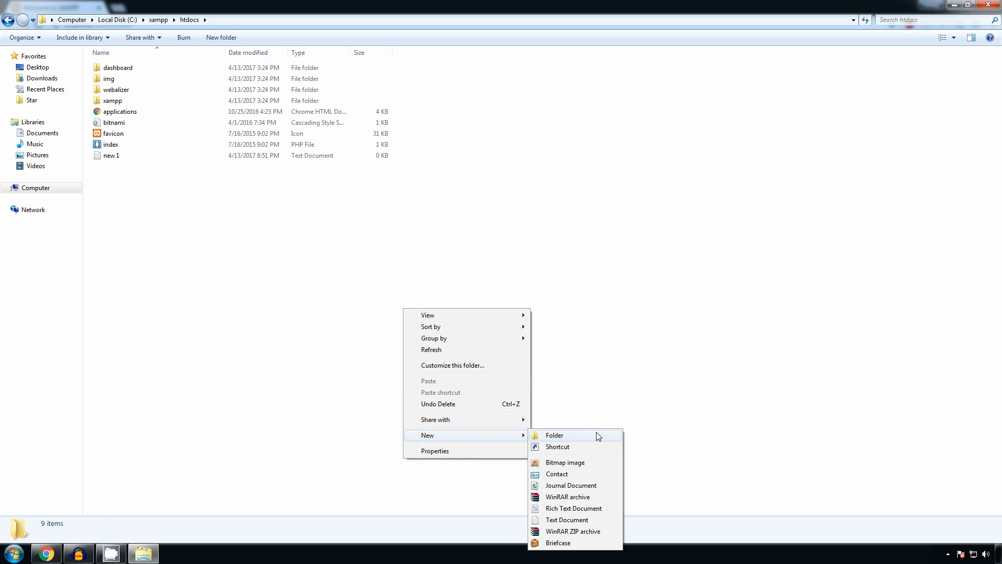
{"action": "left_click", "coordinate": [554, 434]}
{"action": "type", "text": "mysite"}
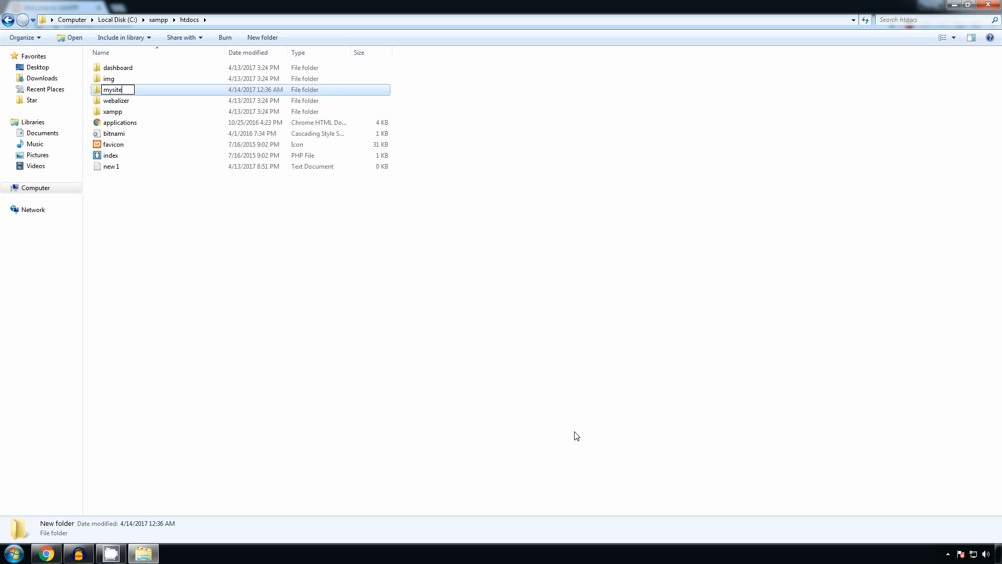
{"action": "double_click", "coordinate": [111, 90]}
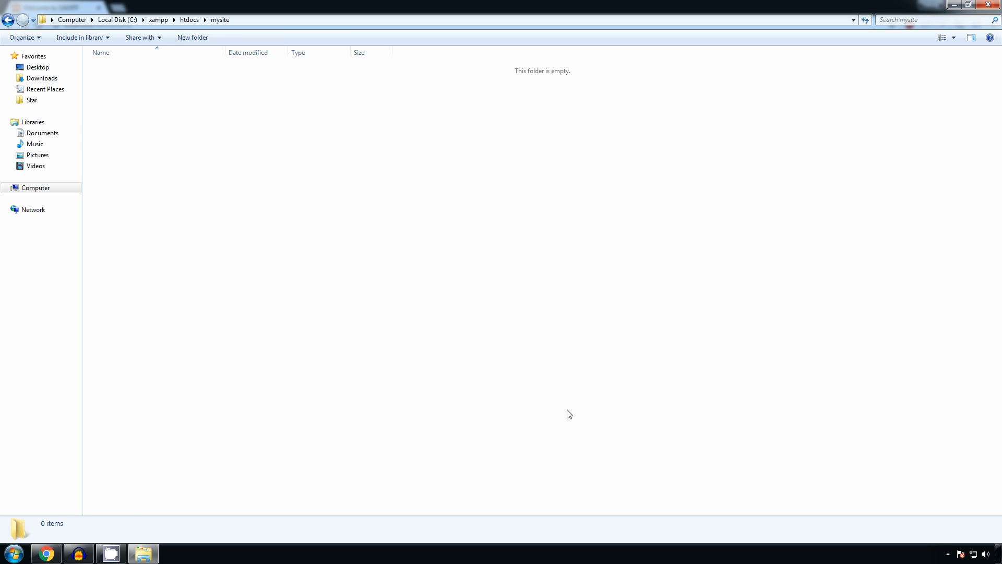
{"action": "left_click", "coordinate": [13, 552]}
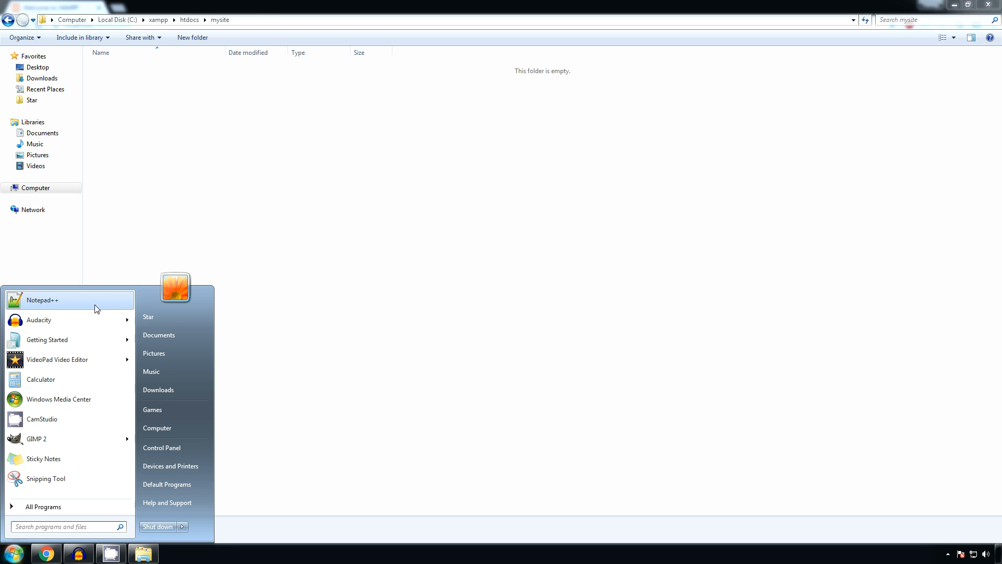
Step: Write a PHP script in Notepad++ with <?php and echo "Hello World"; on line 3
{"action": "left_click", "coordinate": [42, 299]}
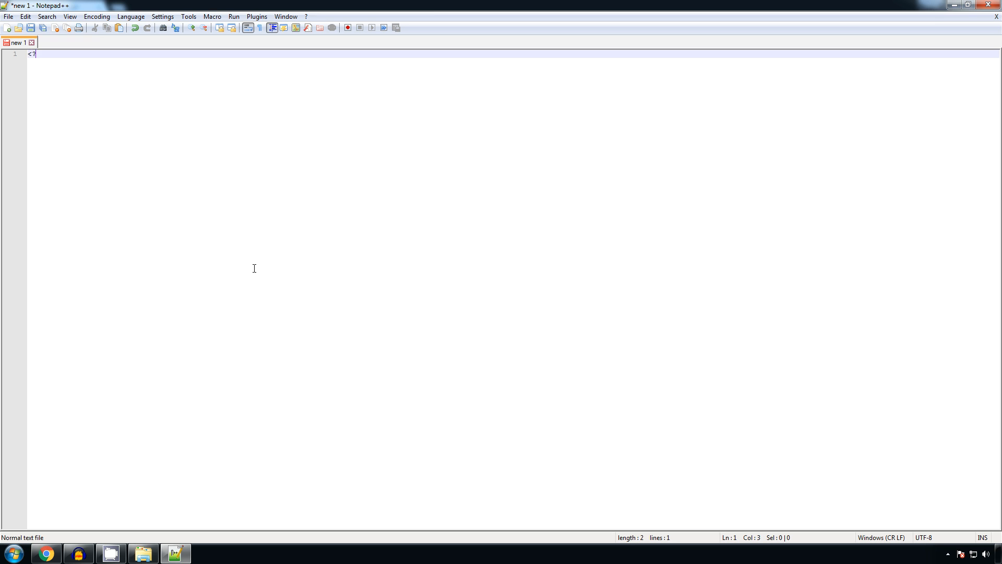
{"action": "type", "text": "php"}
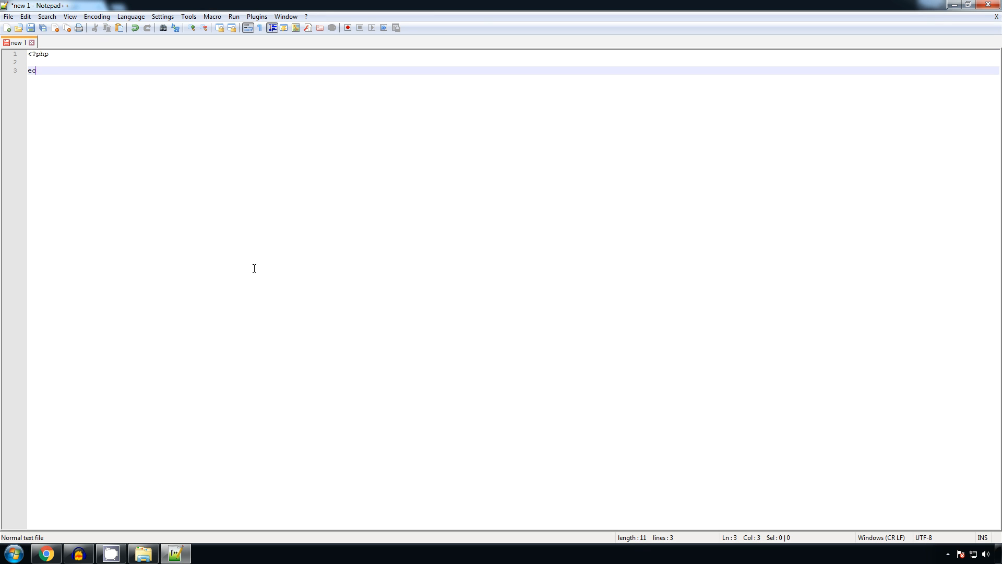
{"action": "type", "text": "ho \"Hello"}
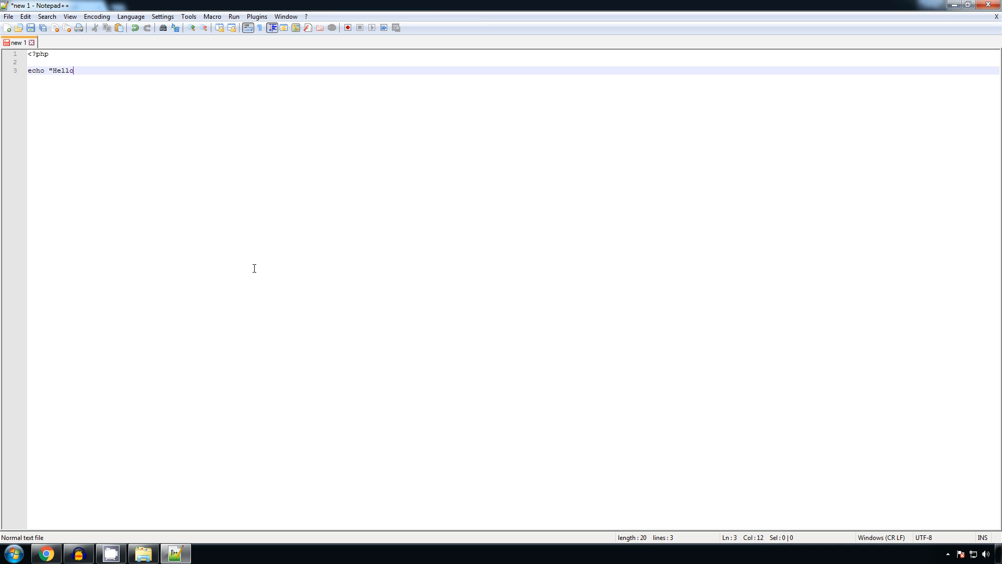
{"action": "type", "text": "World\""}
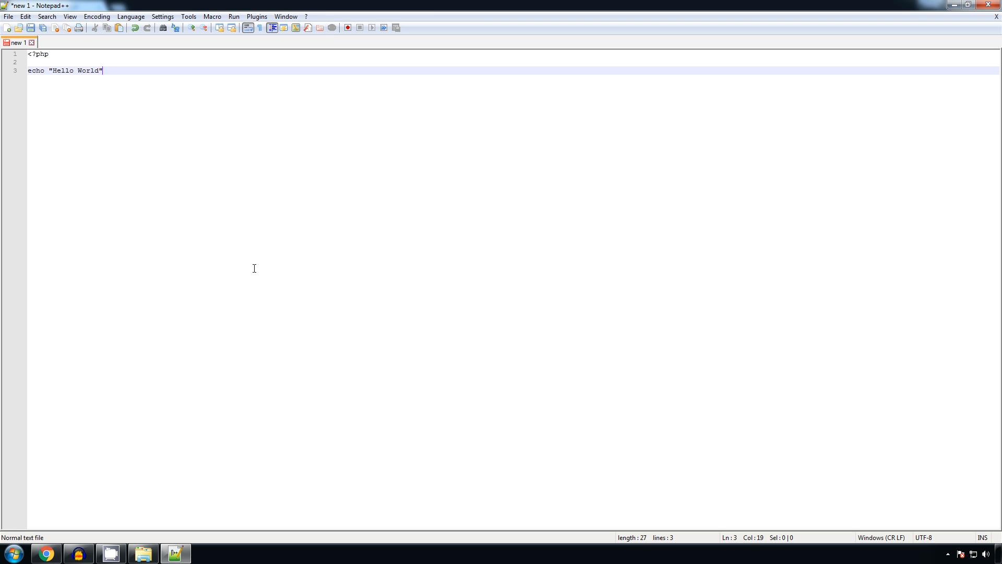
{"action": "type", "text": ";"}
{"action": "type", "text": "?>"}
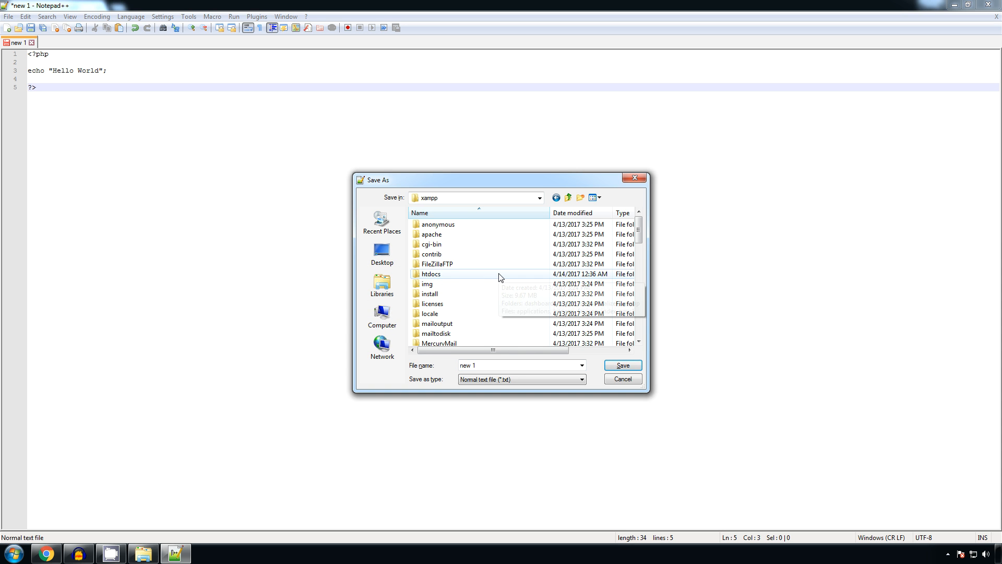
Step: Save the script as index.php in C:\xampp\htdocs\mysite
{"action": "double_click", "coordinate": [431, 274]}
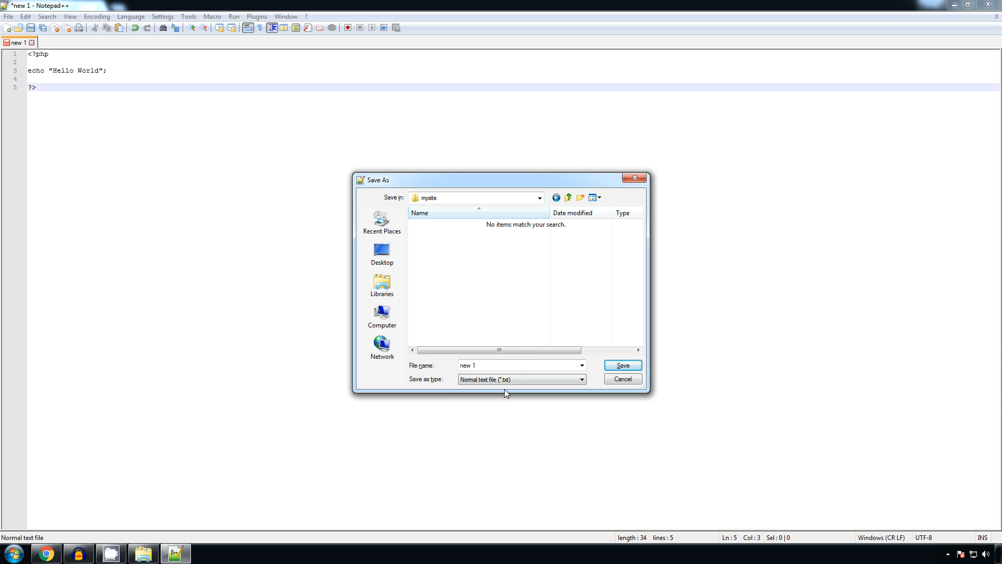
{"action": "type", "text": "index."}
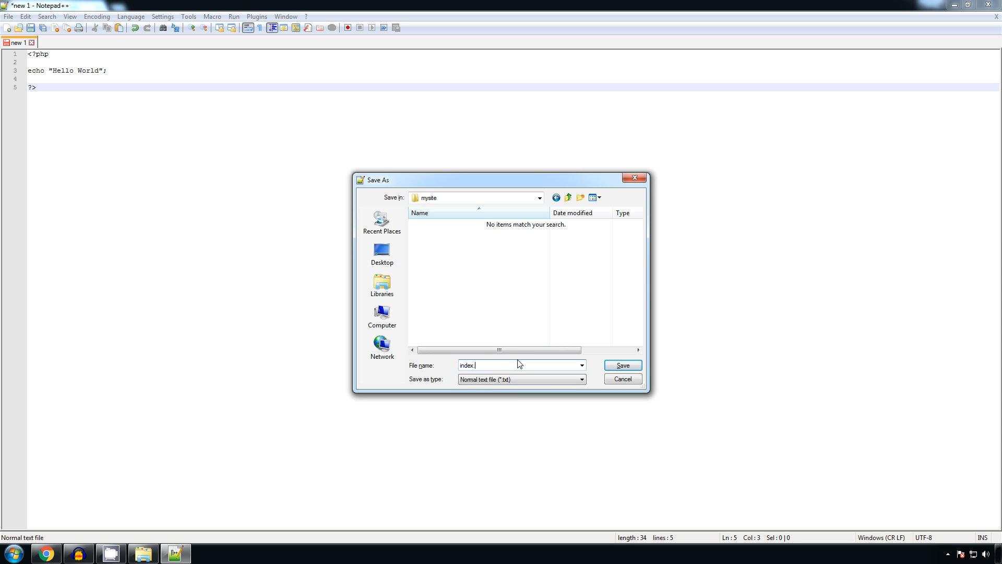
{"action": "left_click", "coordinate": [620, 364]}
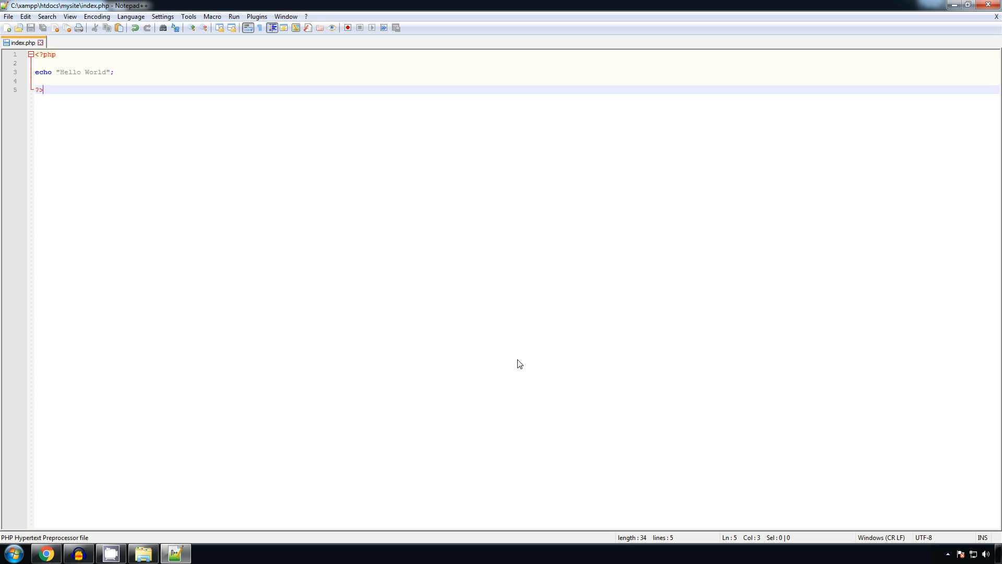
{"action": "mouse_move", "coordinate": [93, 508]}
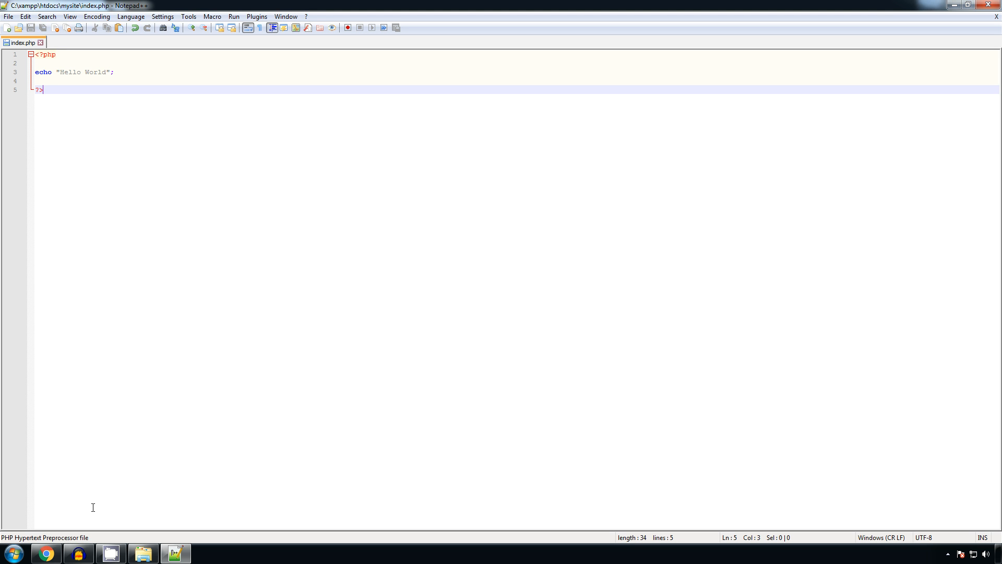
Step: Back in Chrome, replace dashboard/ in the address bar with localhost/mysite
{"action": "left_click", "coordinate": [45, 553]}
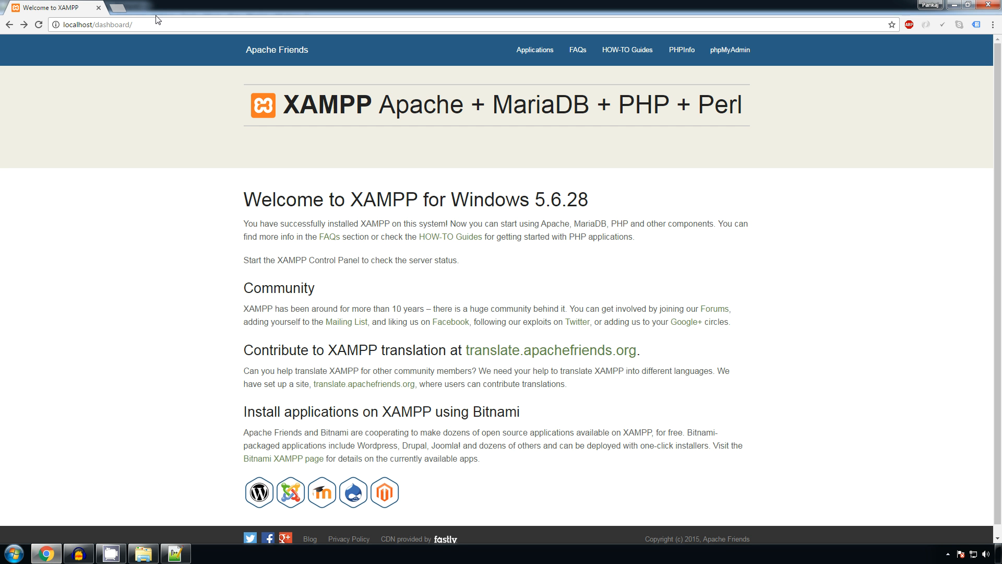
{"action": "double_click", "coordinate": [113, 24]}
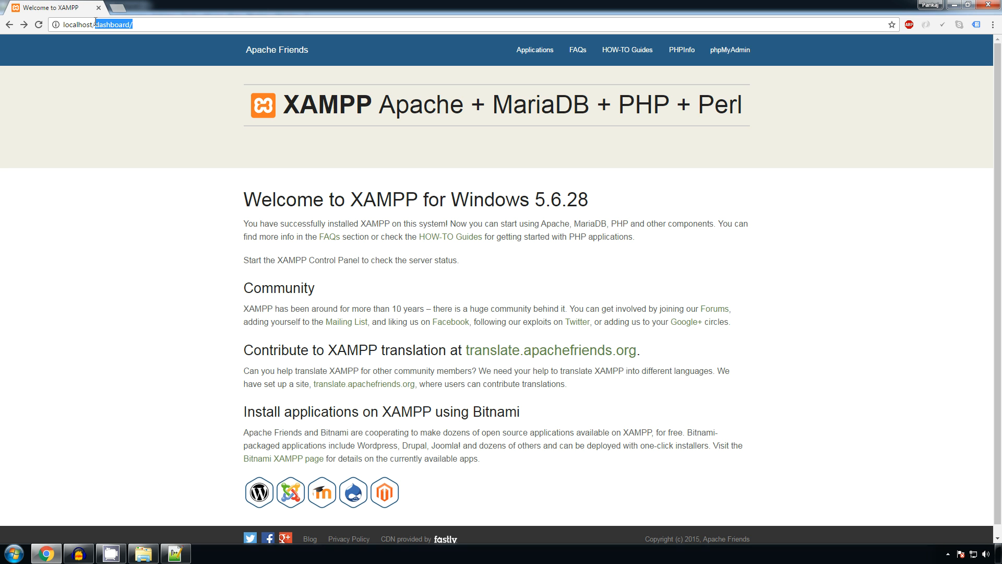
{"action": "type", "text": "mysite"}
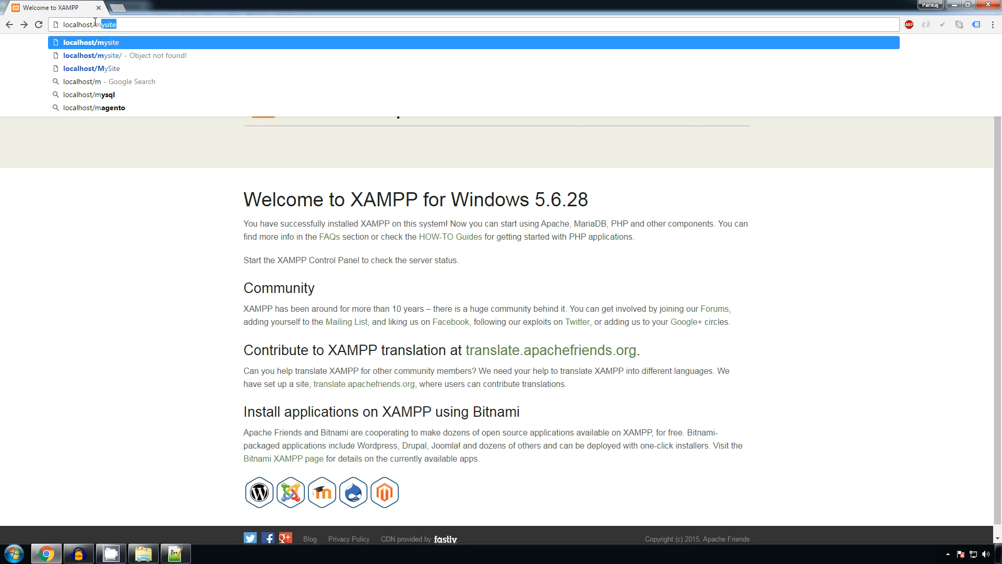